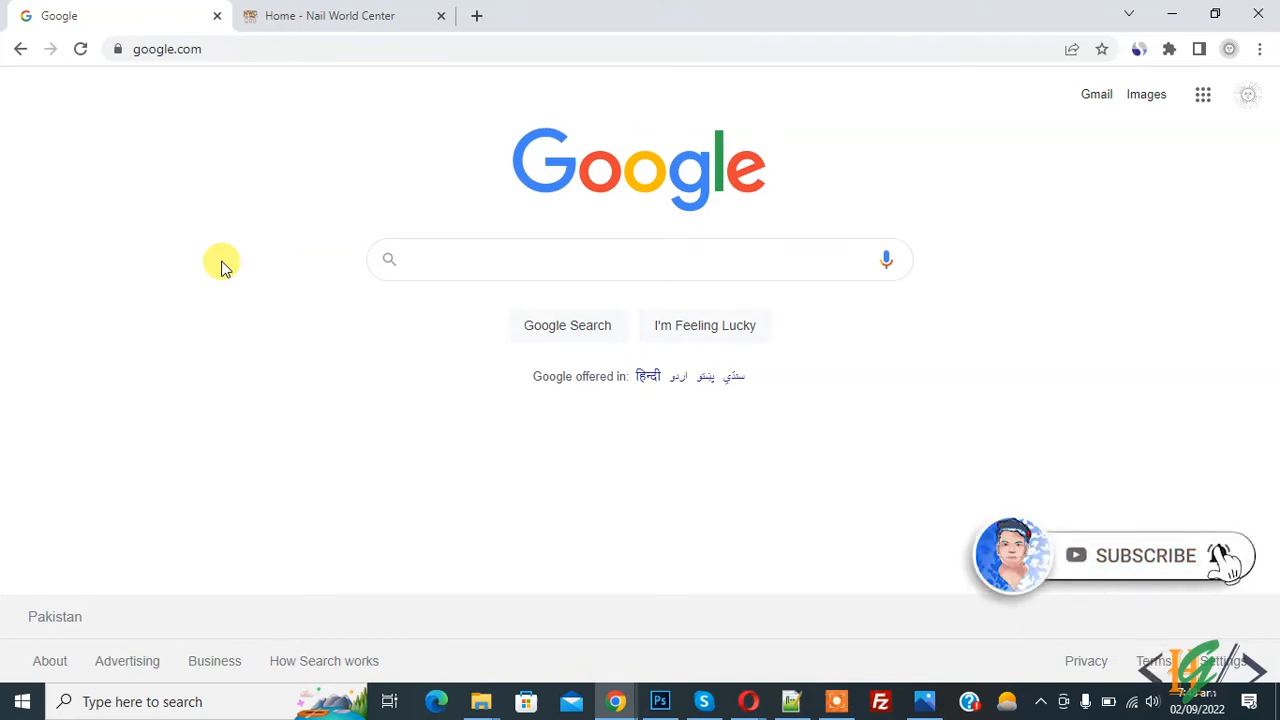
- Search Google for 'checkbot chrome extension'
{"action": "type", "text": "checkbot chrome extension"}
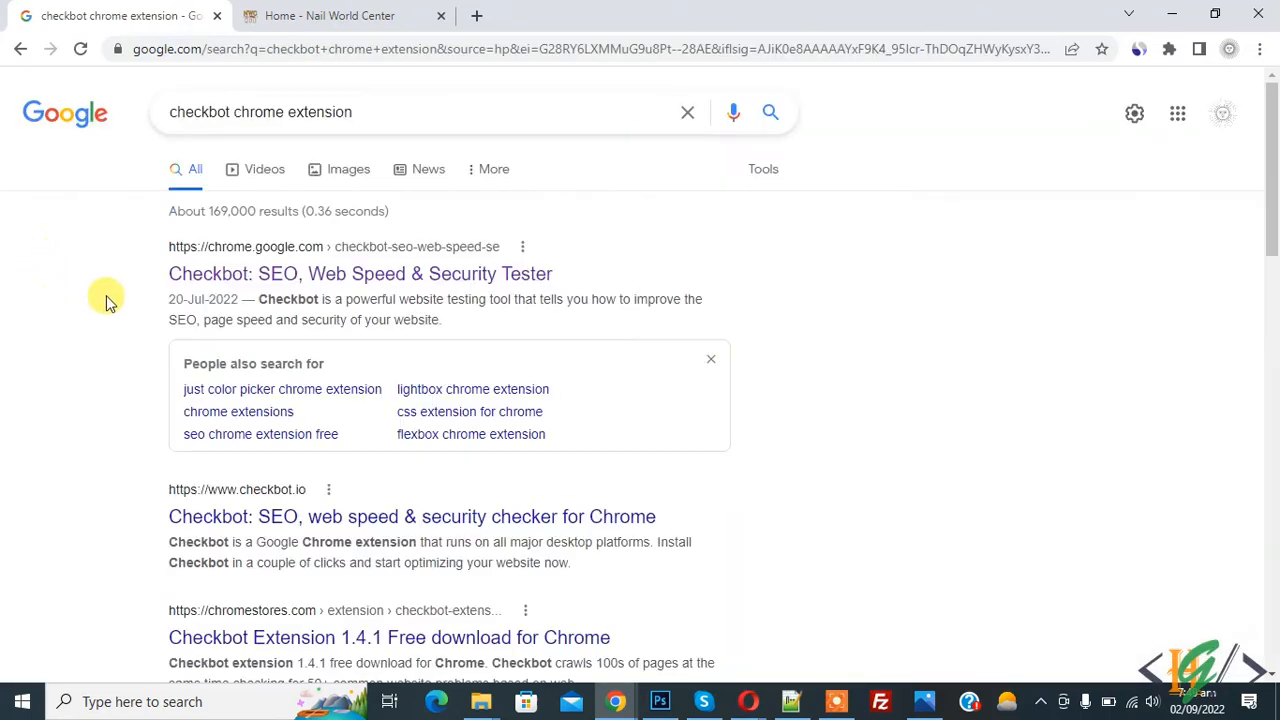
{"action": "mouse_move", "coordinate": [240, 272]}
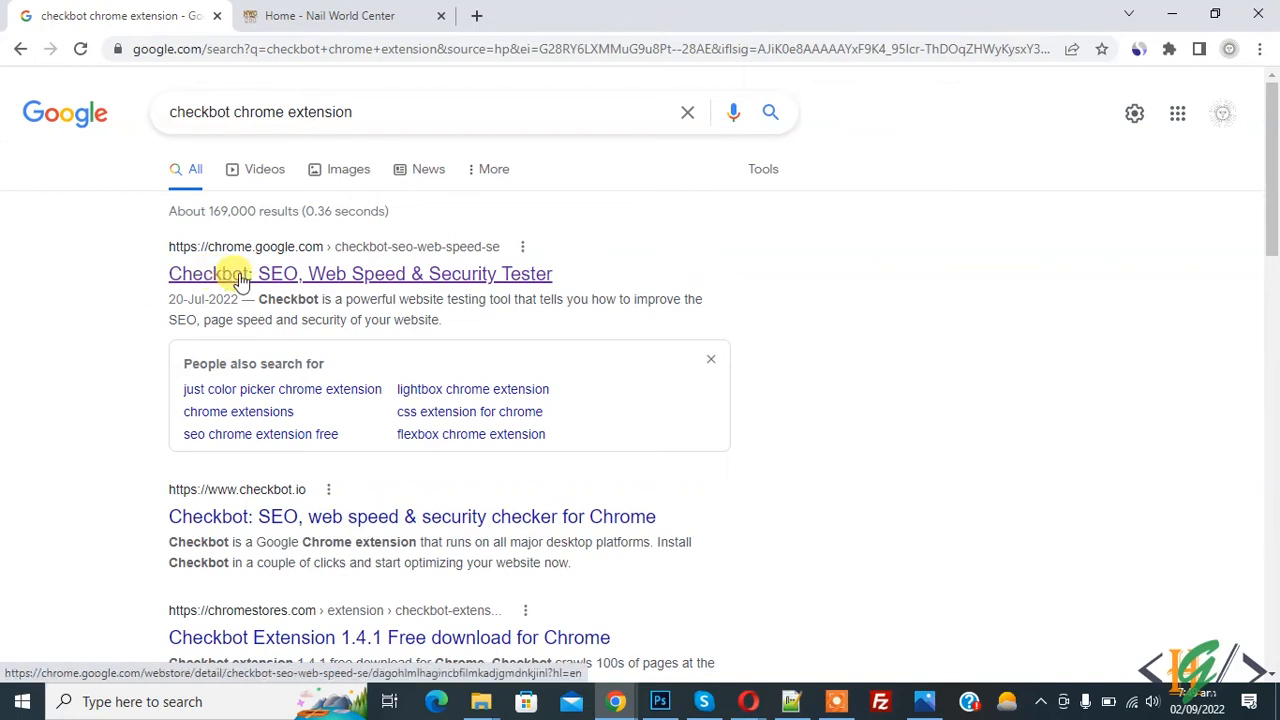
{"action": "mouse_move", "coordinate": [390, 280]}
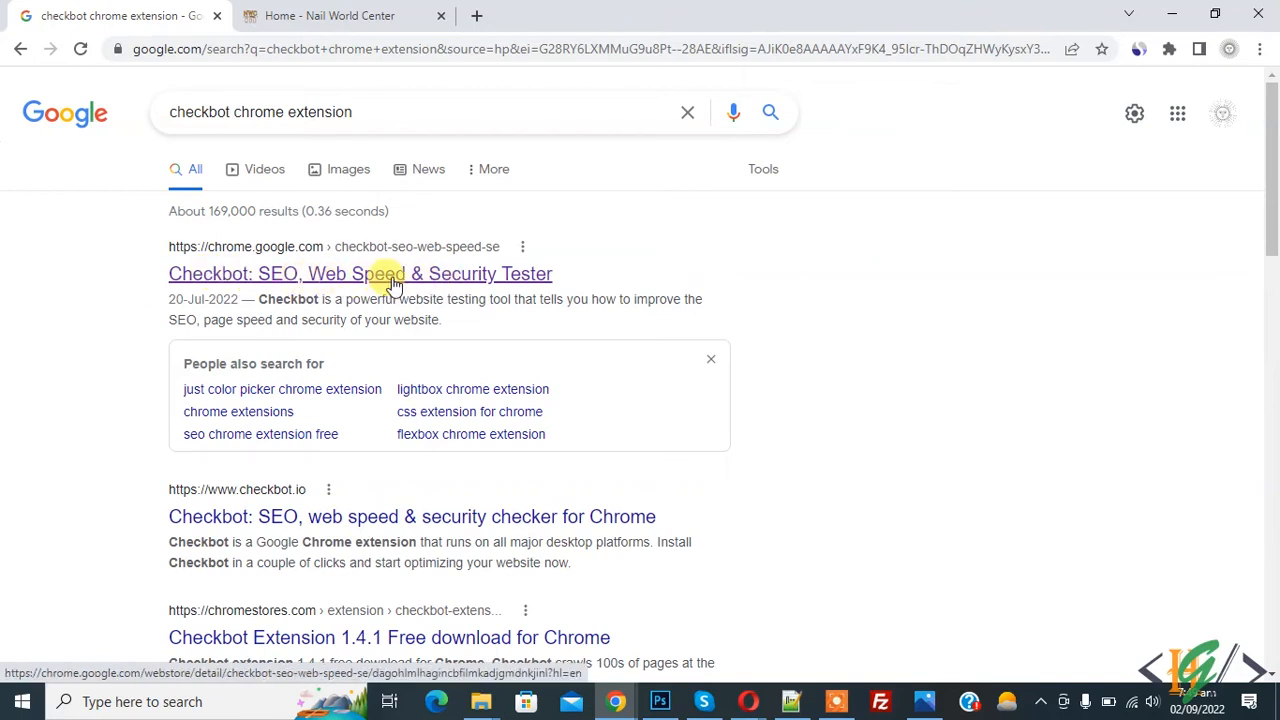
- Add the Checkbot: SEO, Web Speed & Security Tester extension from its Web Store listing
{"action": "left_click", "coordinate": [360, 272]}
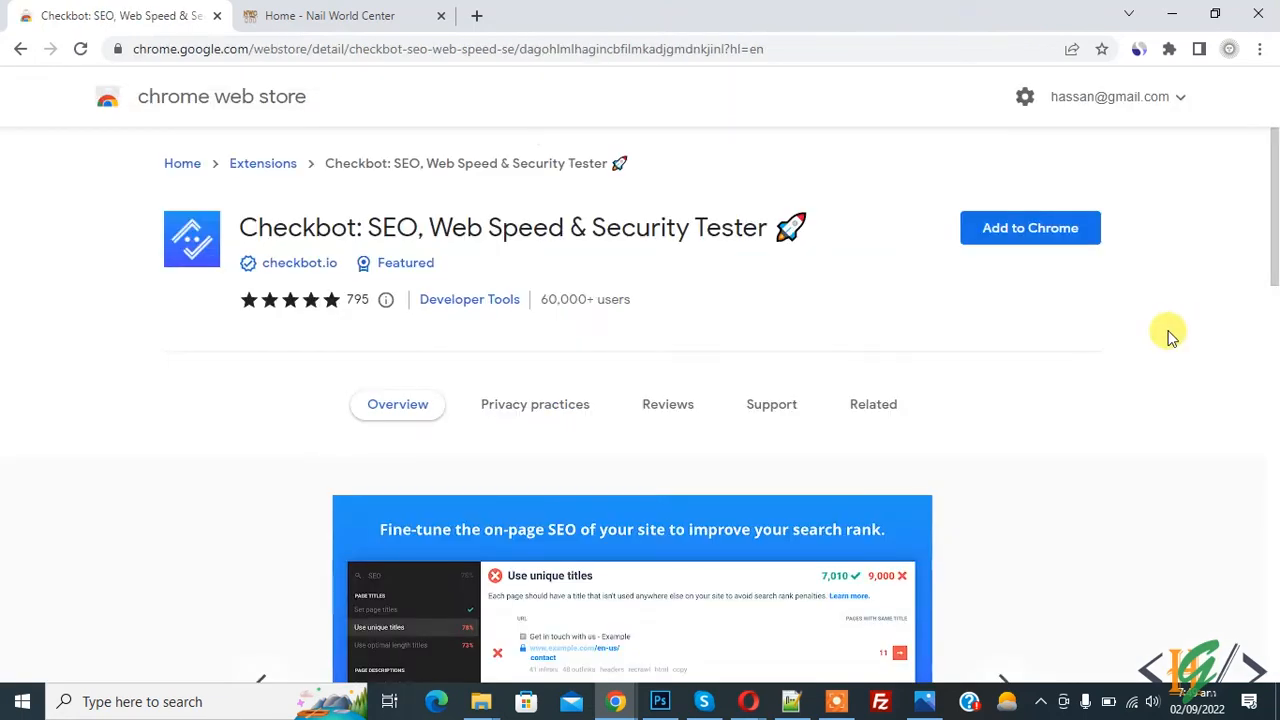
{"action": "mouse_move", "coordinate": [1030, 228]}
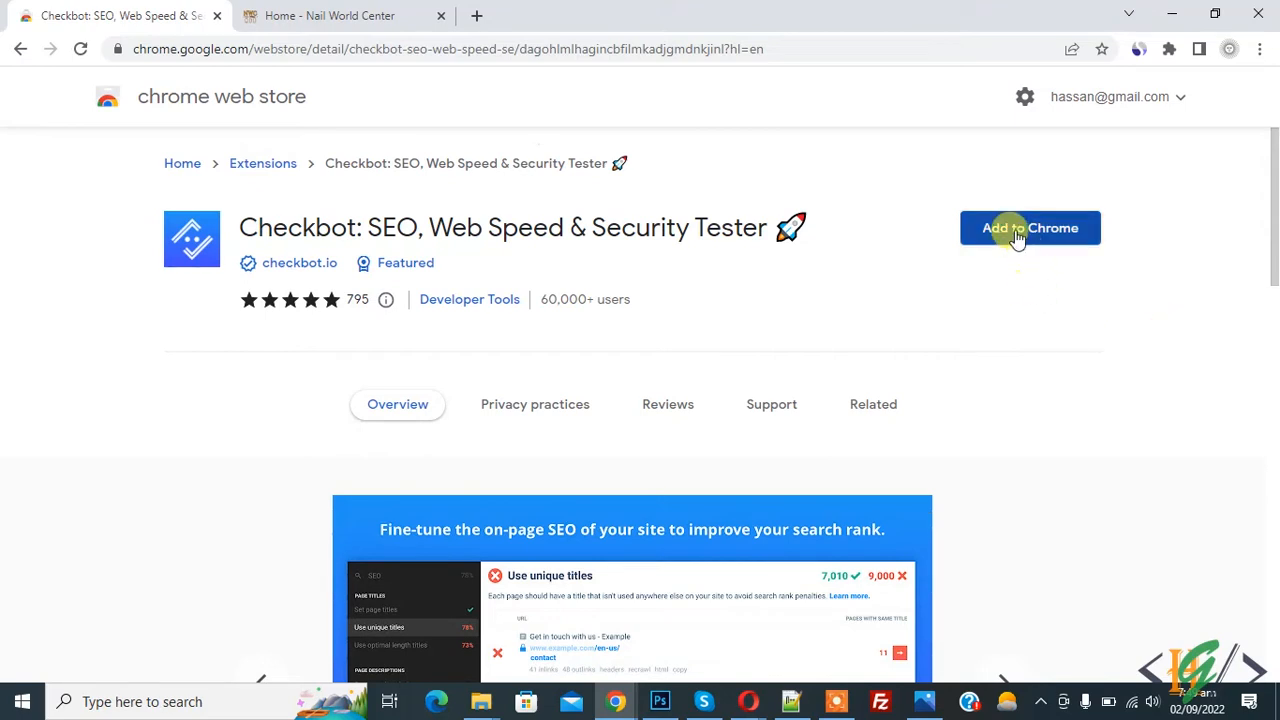
{"action": "left_click", "coordinate": [1030, 228]}
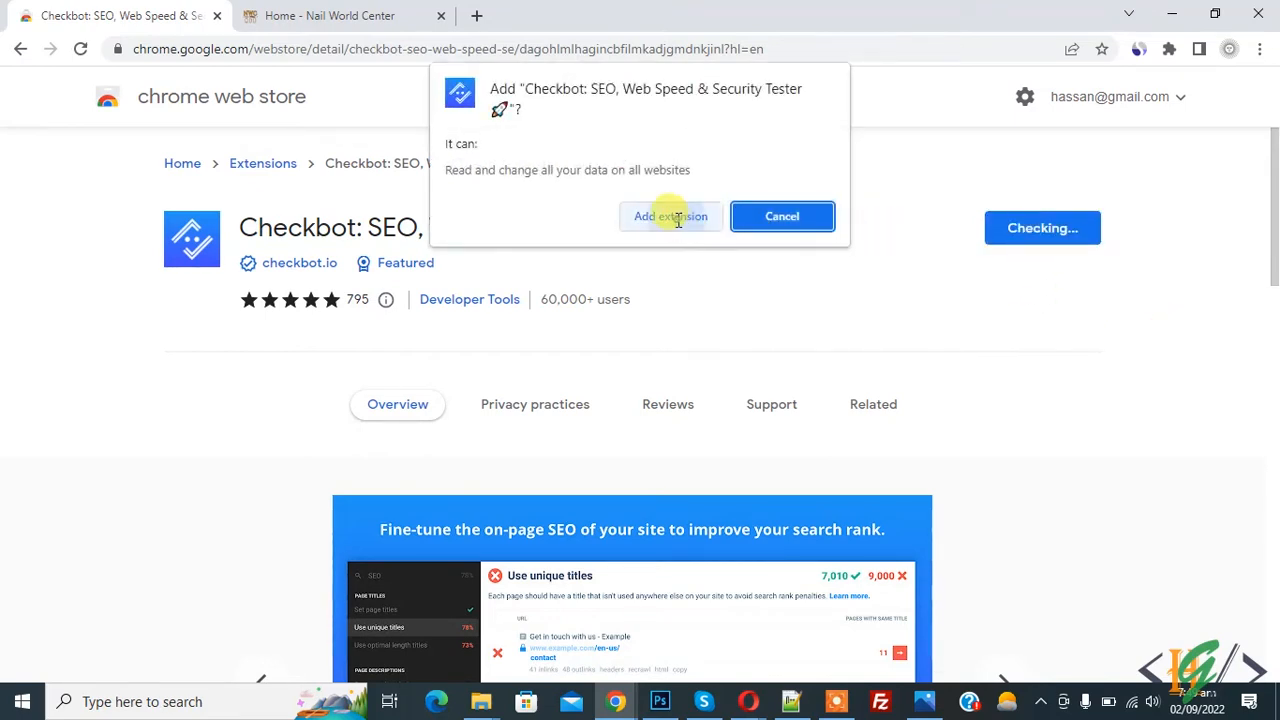
{"action": "left_click", "coordinate": [670, 216]}
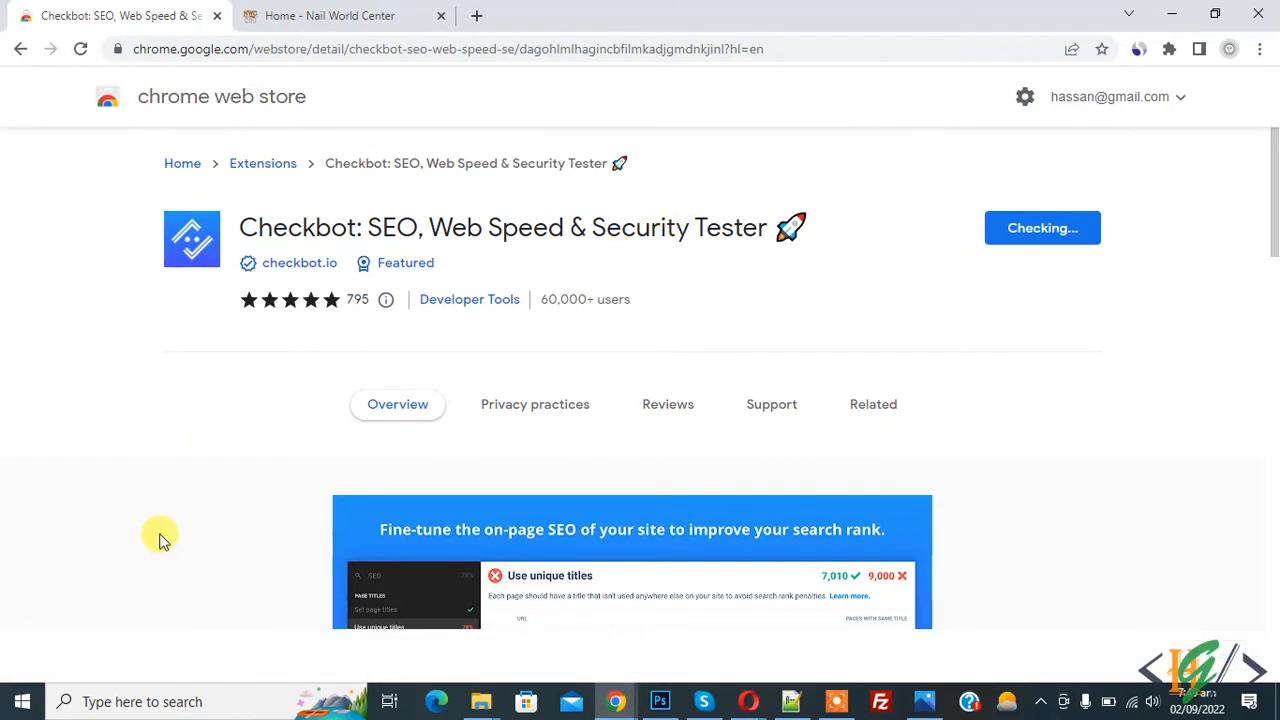
{"action": "left_click", "coordinate": [1042, 228]}
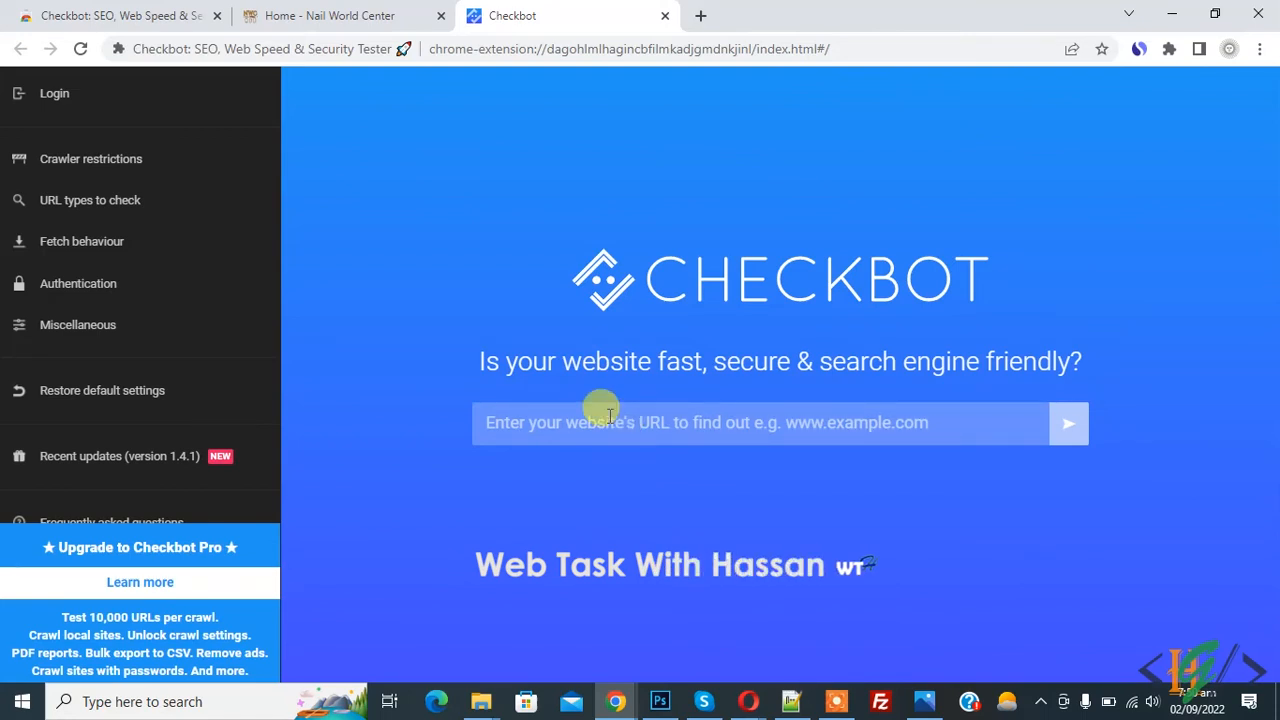
{"action": "type", "text": "https://nailworldcenter.ch/"}
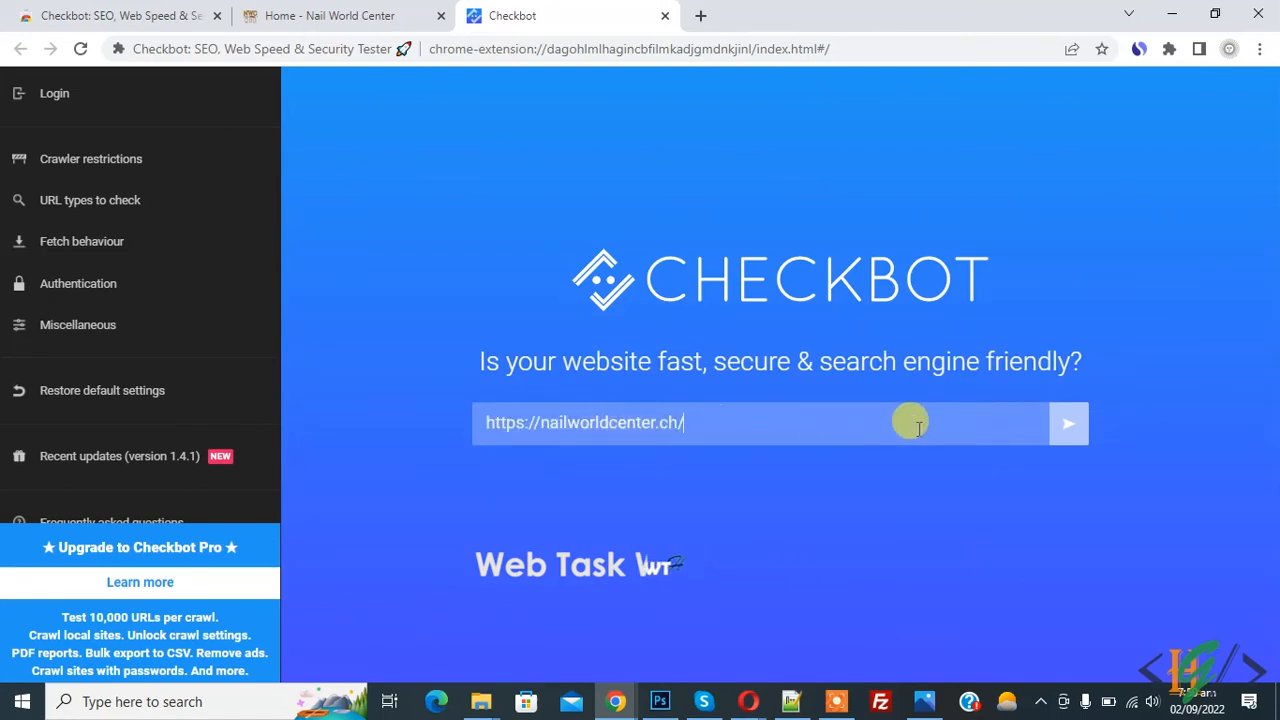
{"action": "left_click", "coordinate": [1068, 422]}
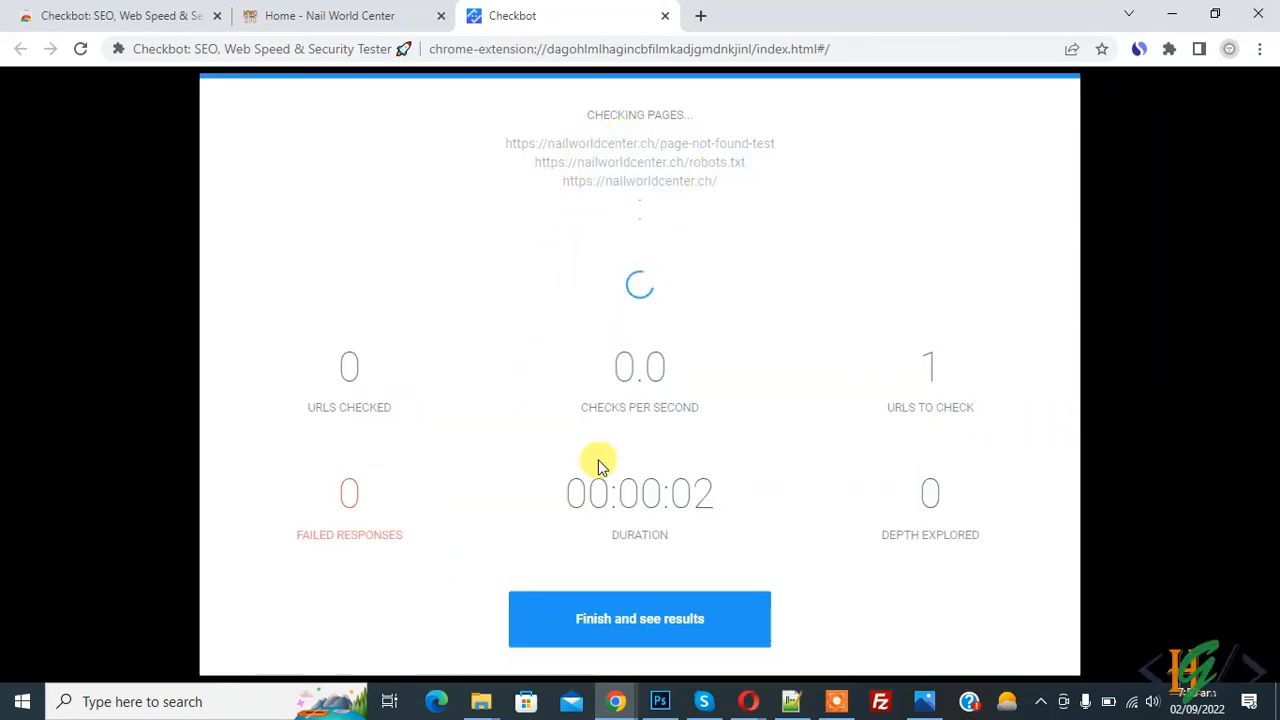
{"action": "mouse_move", "coordinate": [484, 452]}
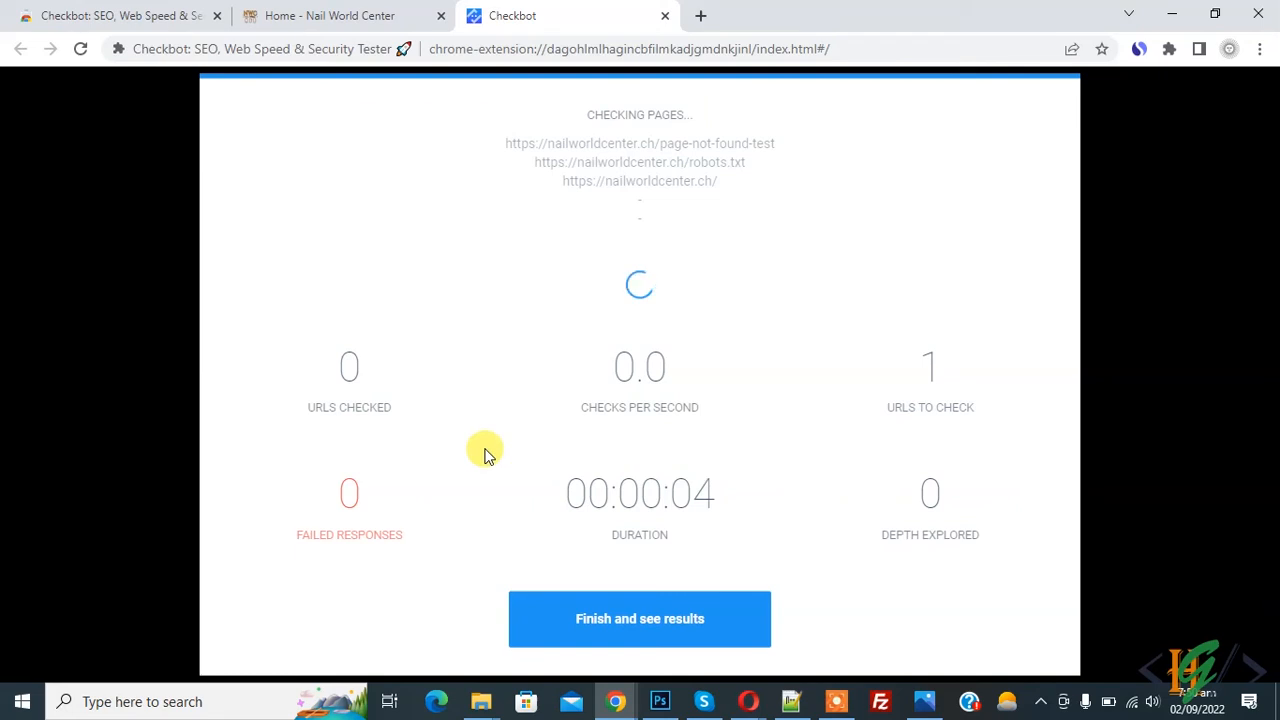
{"action": "mouse_move", "coordinate": [556, 414]}
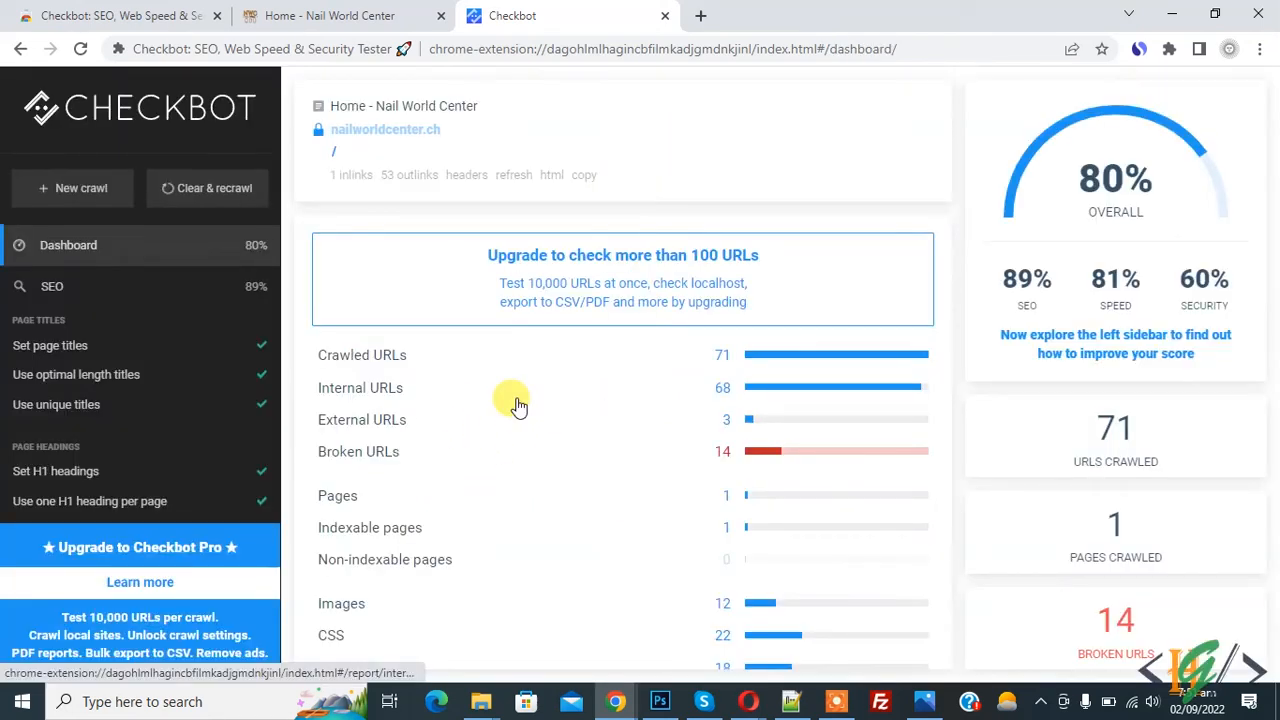
{"action": "mouse_move", "coordinate": [1080, 196]}
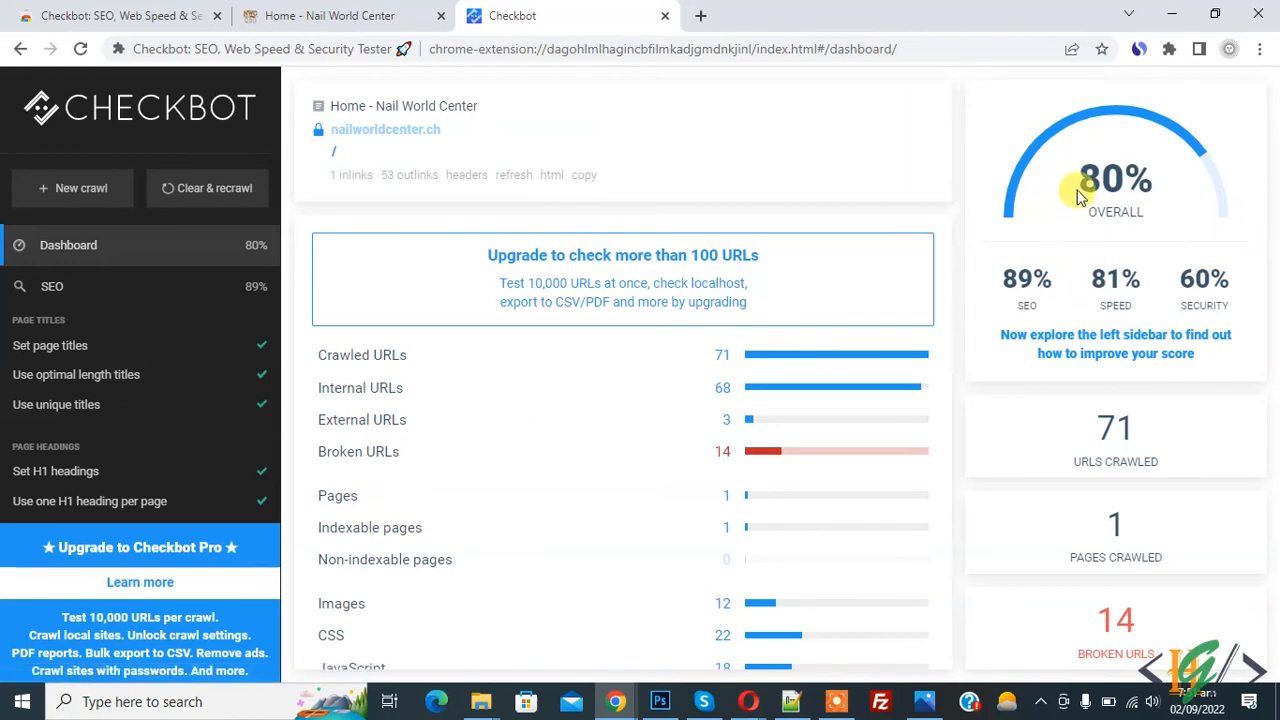
{"action": "mouse_move", "coordinate": [1028, 300]}
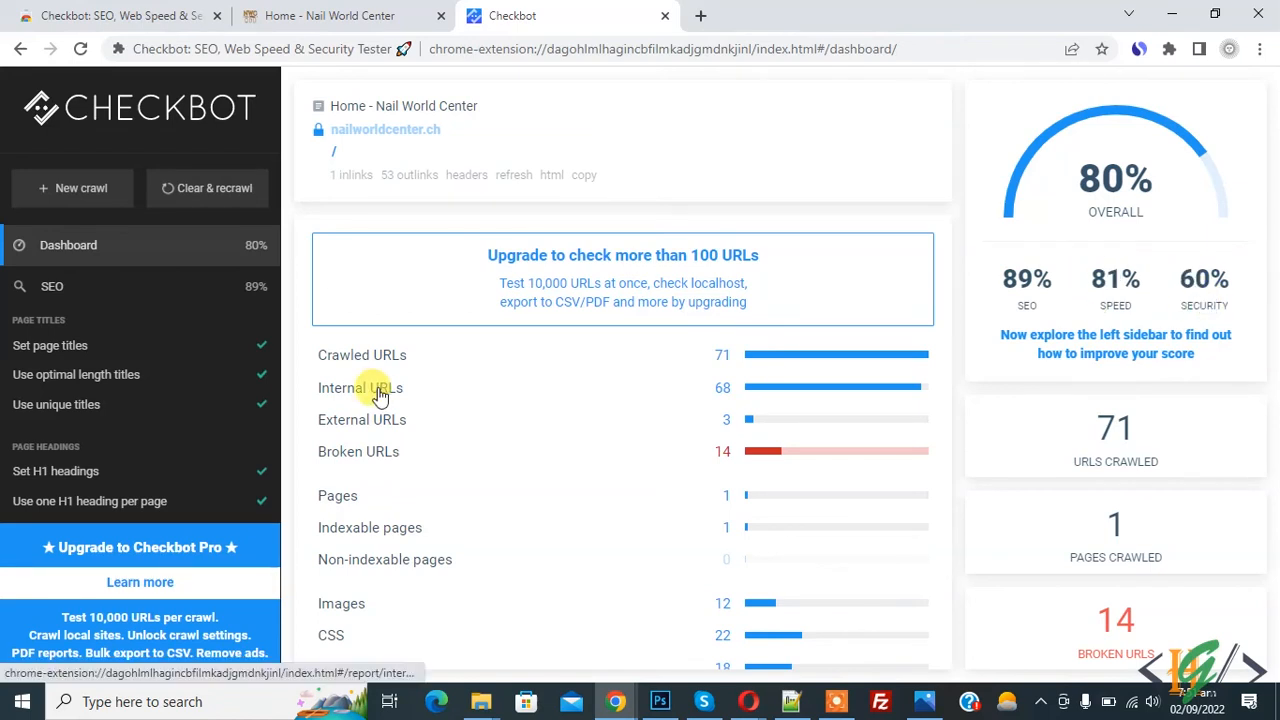
{"action": "mouse_move", "coordinate": [368, 362]}
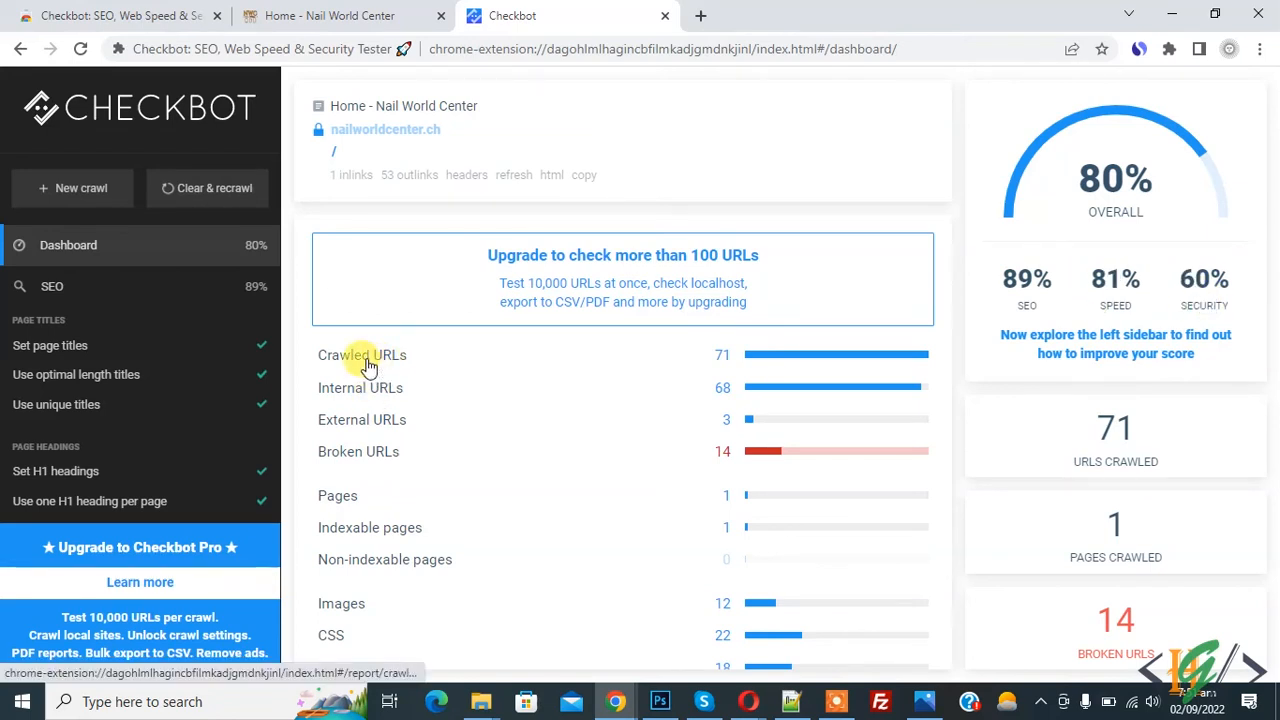
{"action": "mouse_move", "coordinate": [378, 436]}
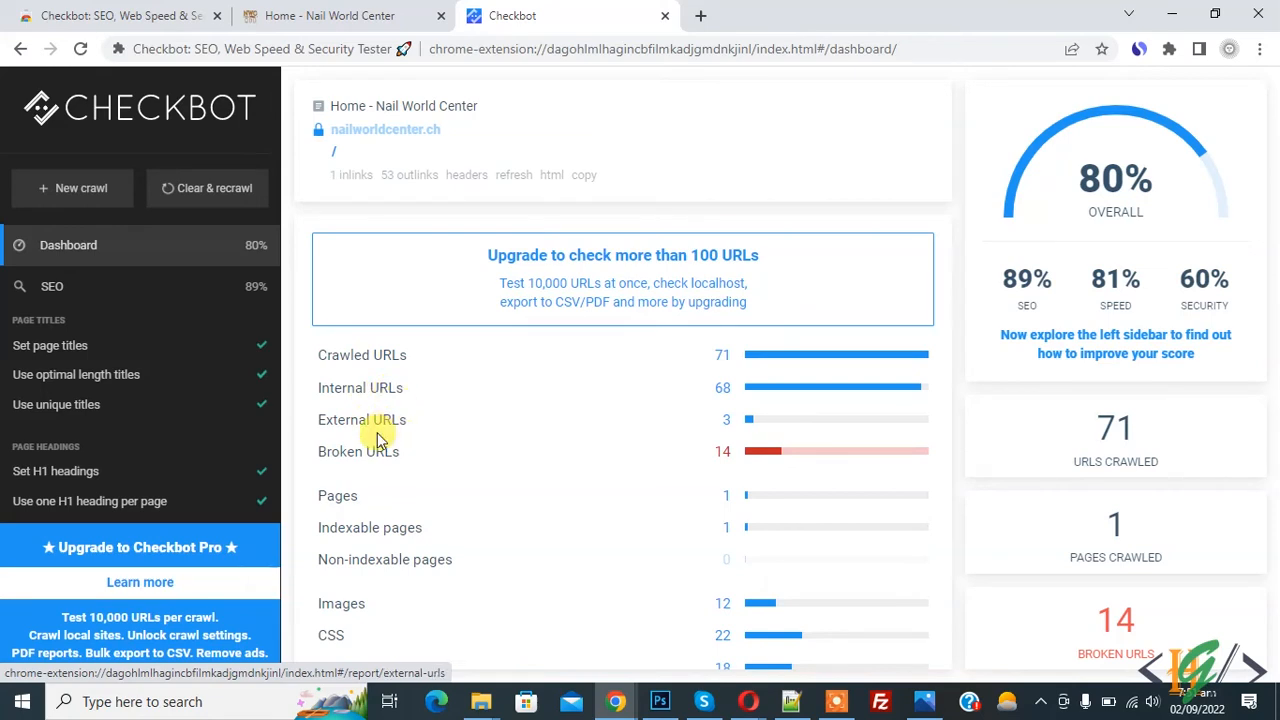
{"action": "mouse_move", "coordinate": [664, 458]}
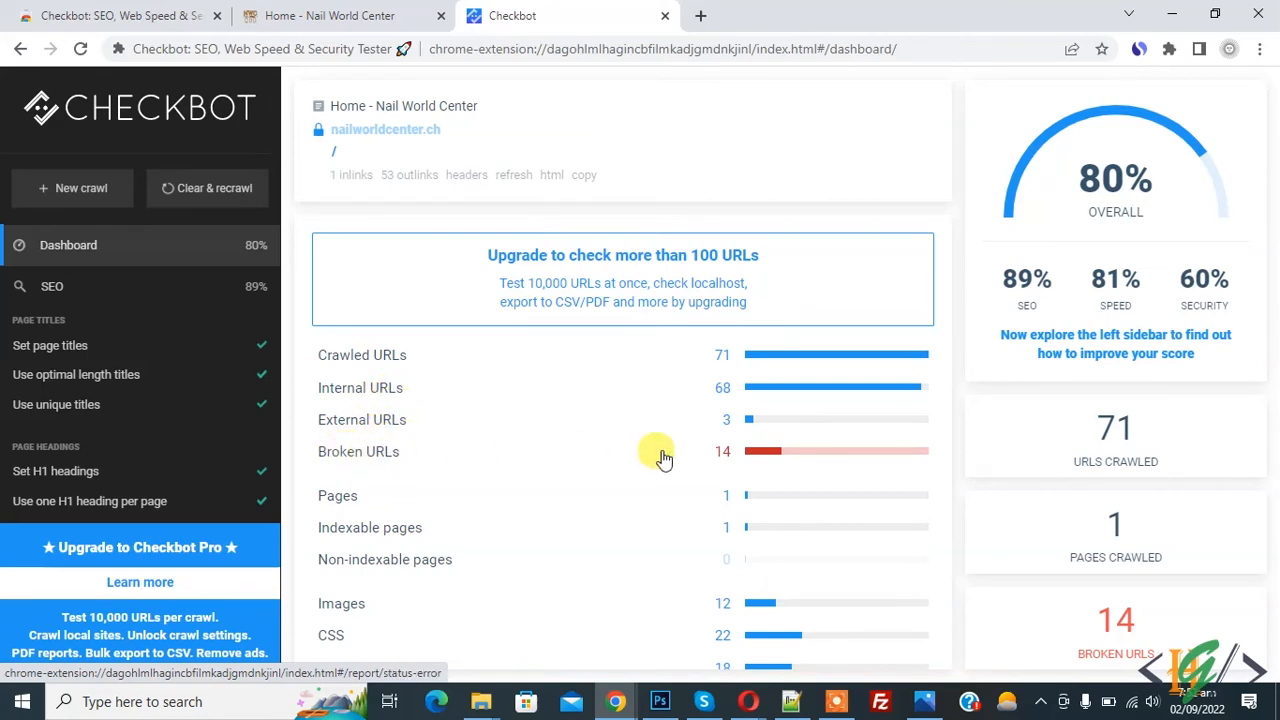
{"action": "mouse_move", "coordinate": [772, 450]}
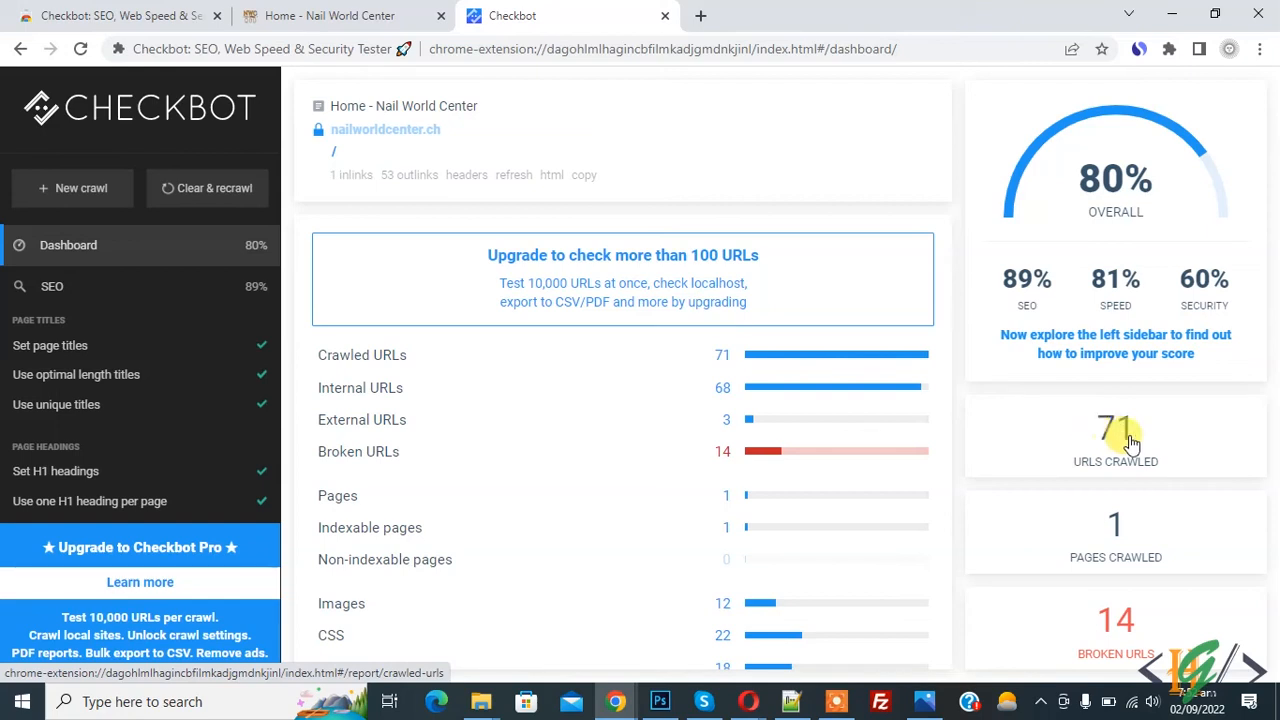
{"action": "mouse_move", "coordinate": [1128, 648]}
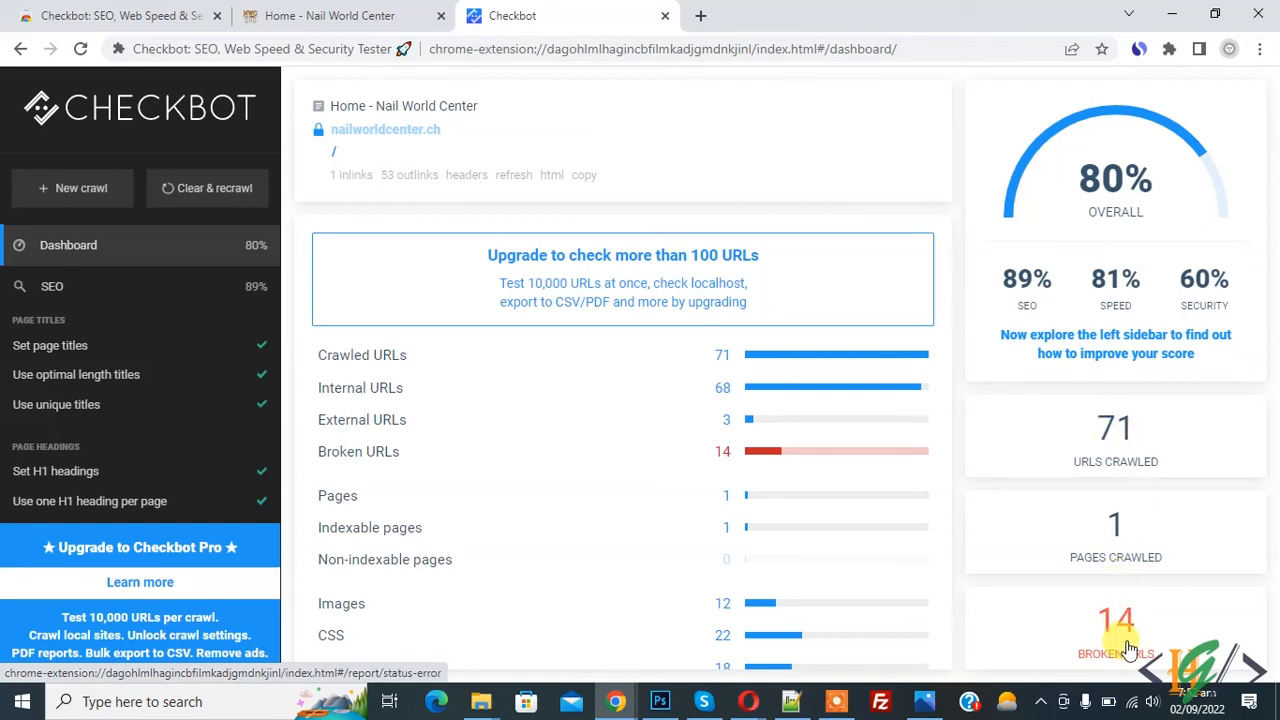
{"action": "scroll", "scroll_direction": "down", "scroll_amount": 3}
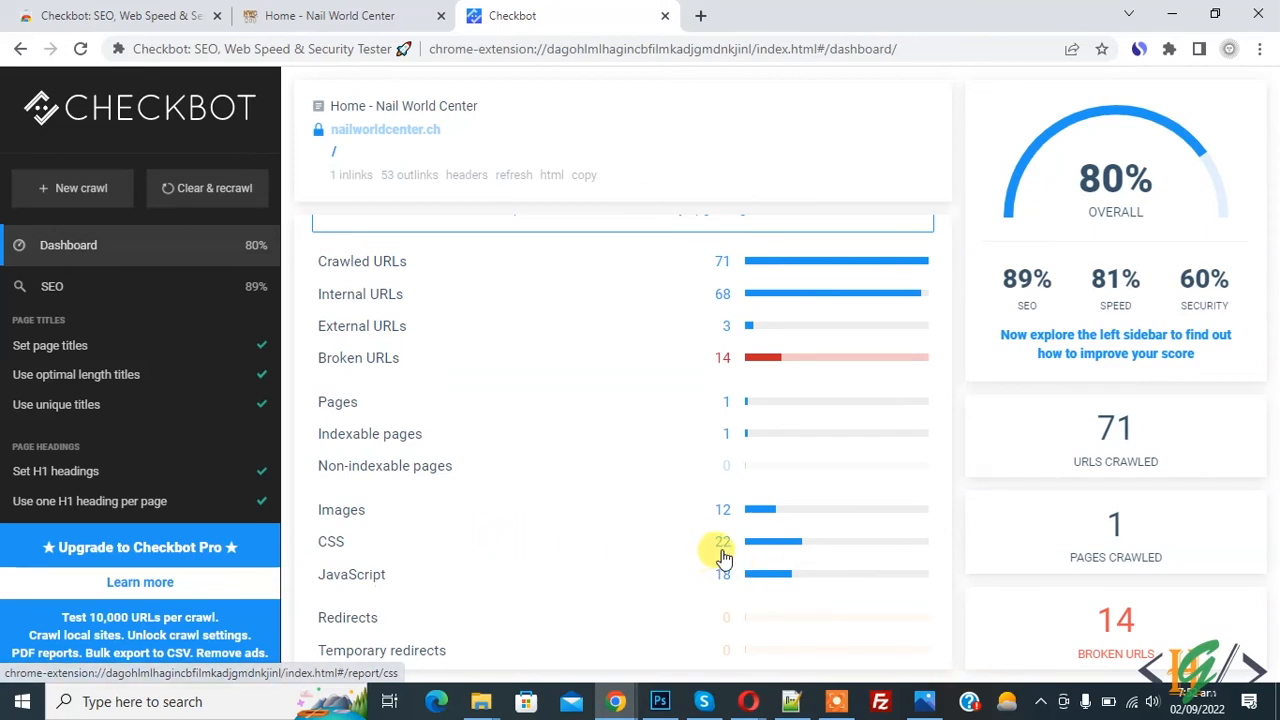
{"action": "mouse_move", "coordinate": [724, 582]}
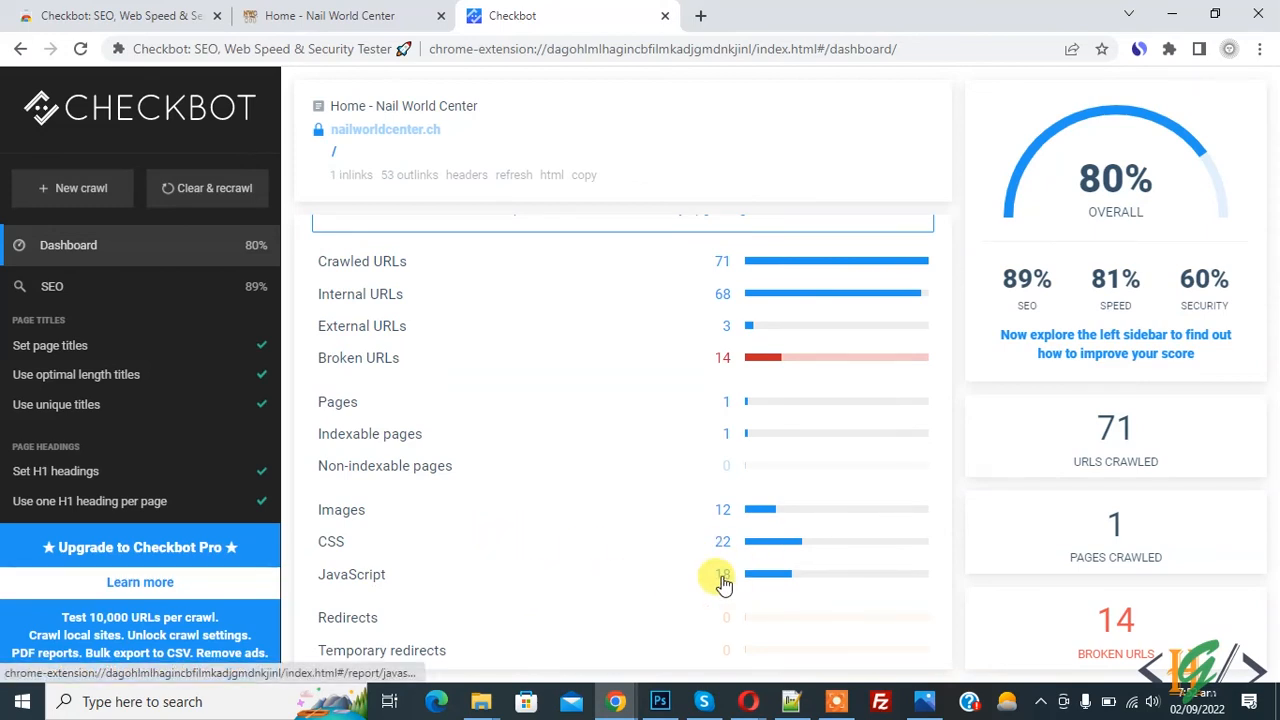
{"action": "scroll", "scroll_direction": "up", "scroll_amount": 3}
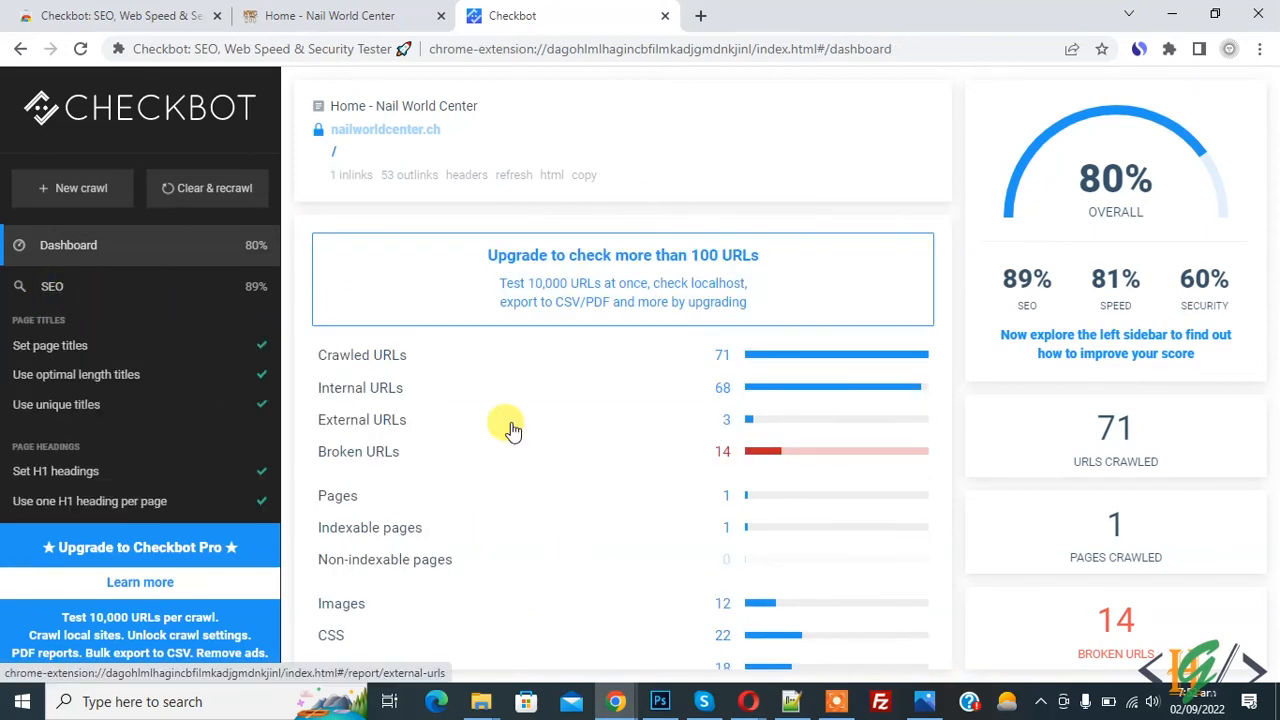
{"action": "mouse_move", "coordinate": [90, 284]}
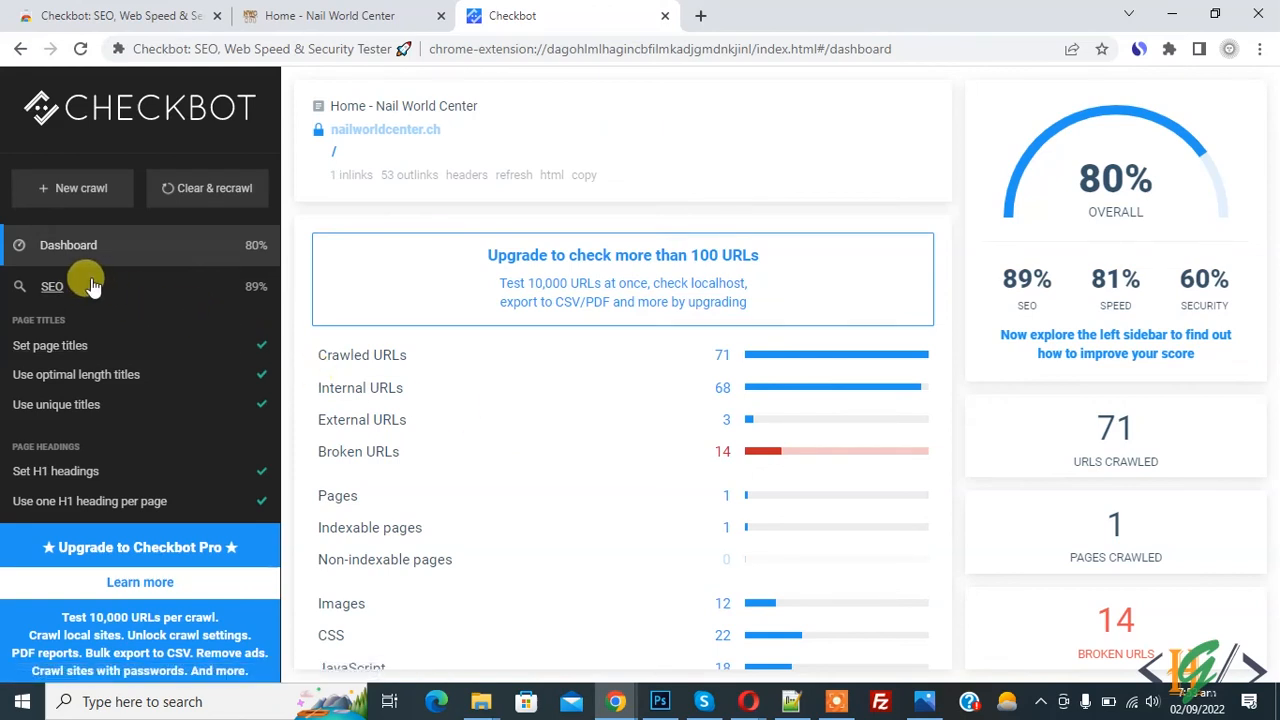
{"action": "left_click", "coordinate": [52, 286]}
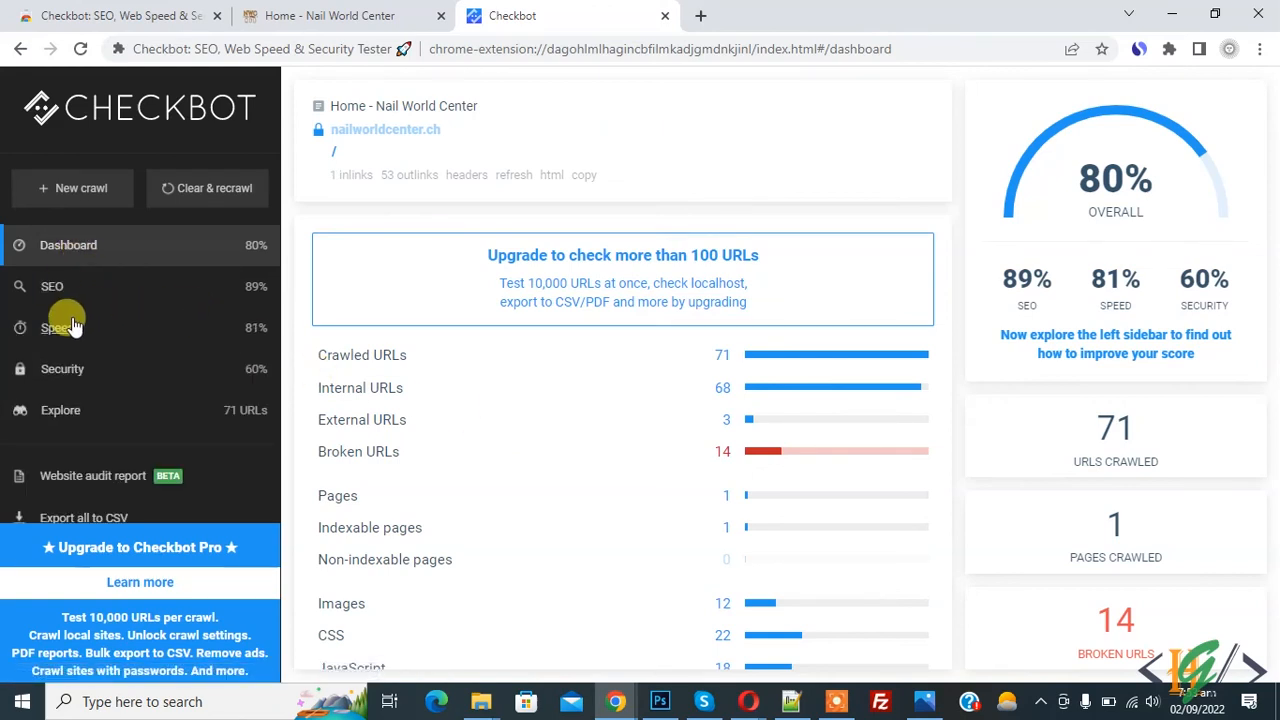
{"action": "mouse_move", "coordinate": [60, 368]}
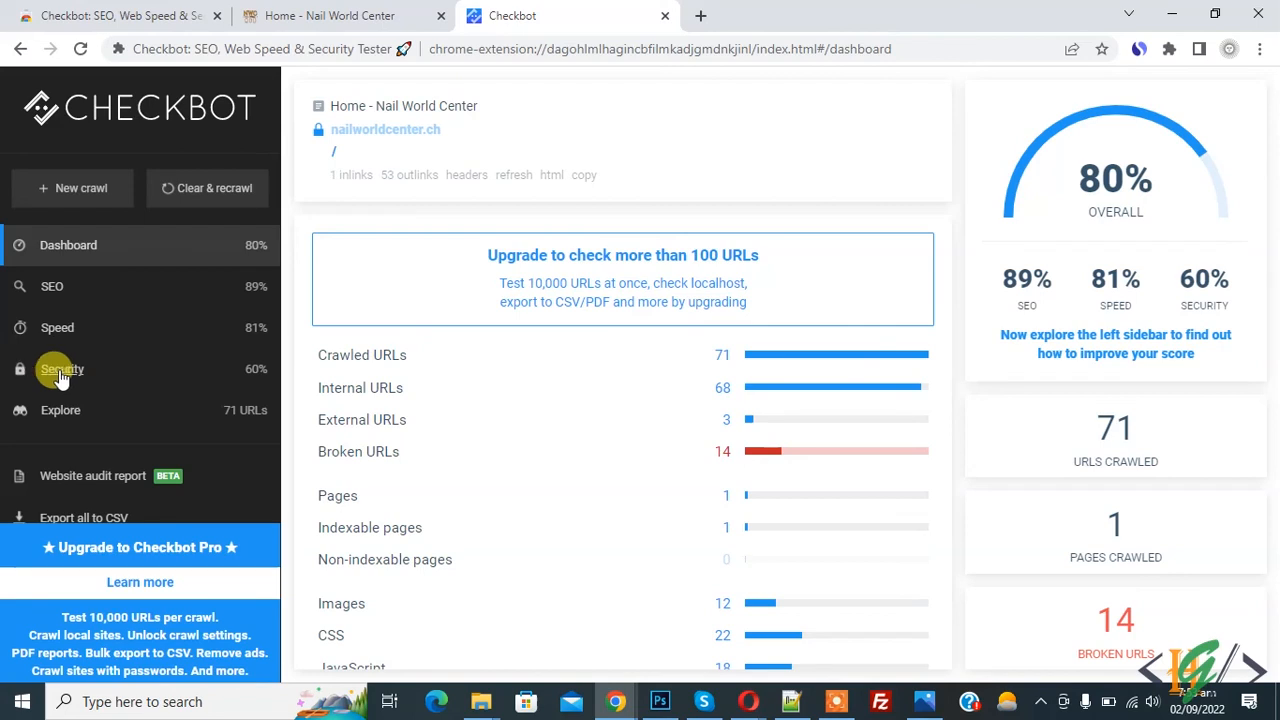
{"action": "left_click", "coordinate": [60, 368]}
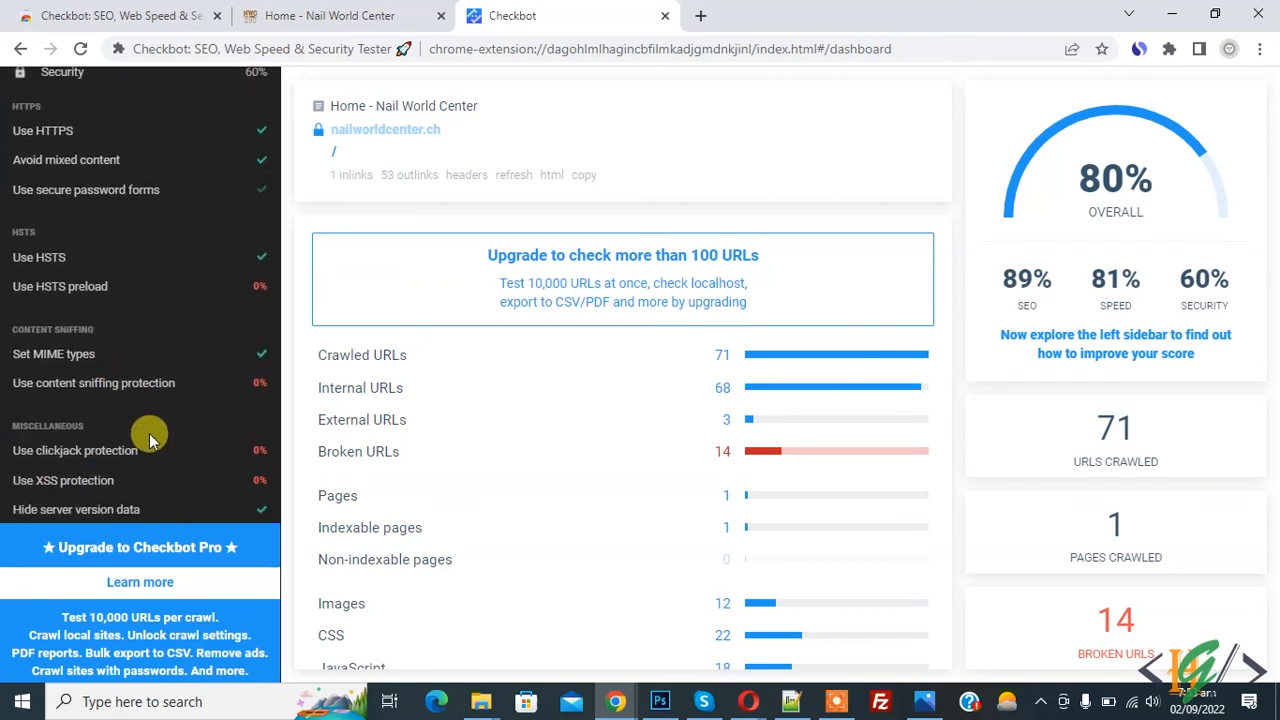
{"action": "scroll", "scroll_direction": "up", "scroll_amount": 3}
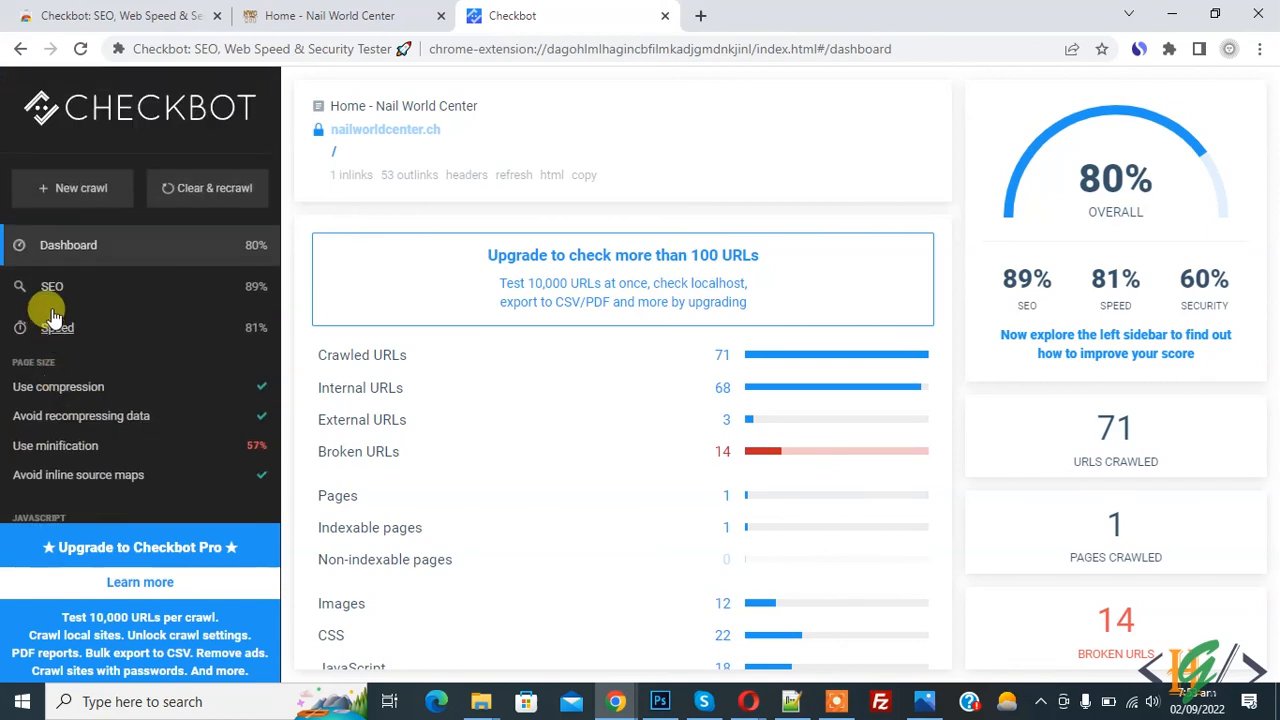
{"action": "left_click", "coordinate": [52, 284]}
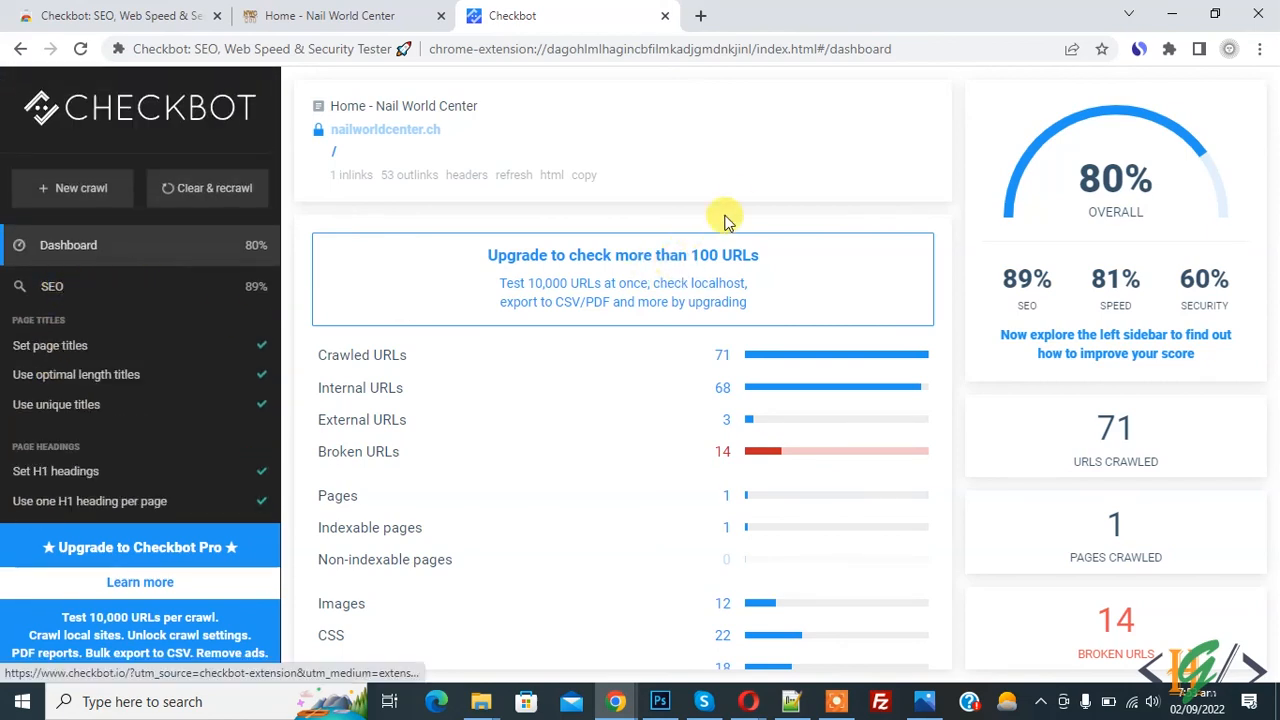